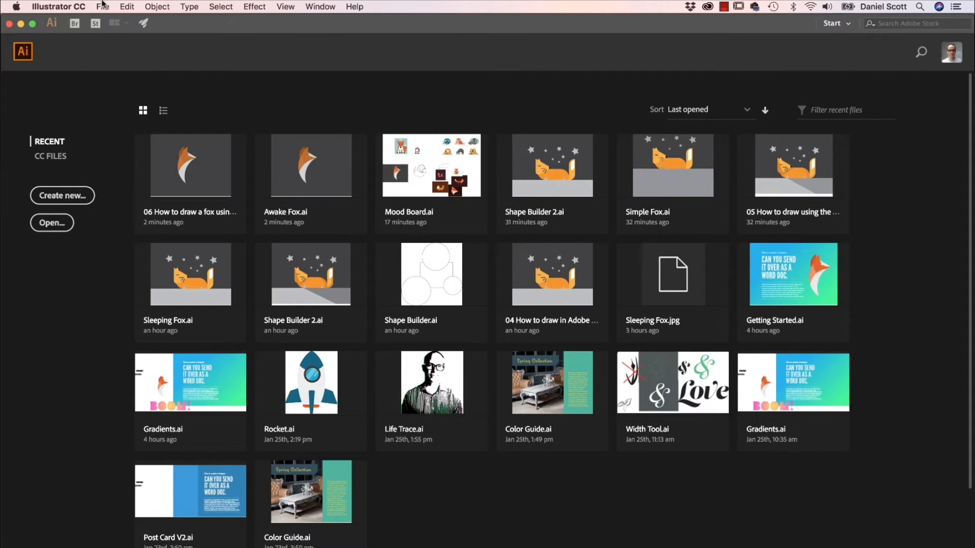
- Create a new landscape Letter document at 792 × 612 pt
left_click(61, 195)
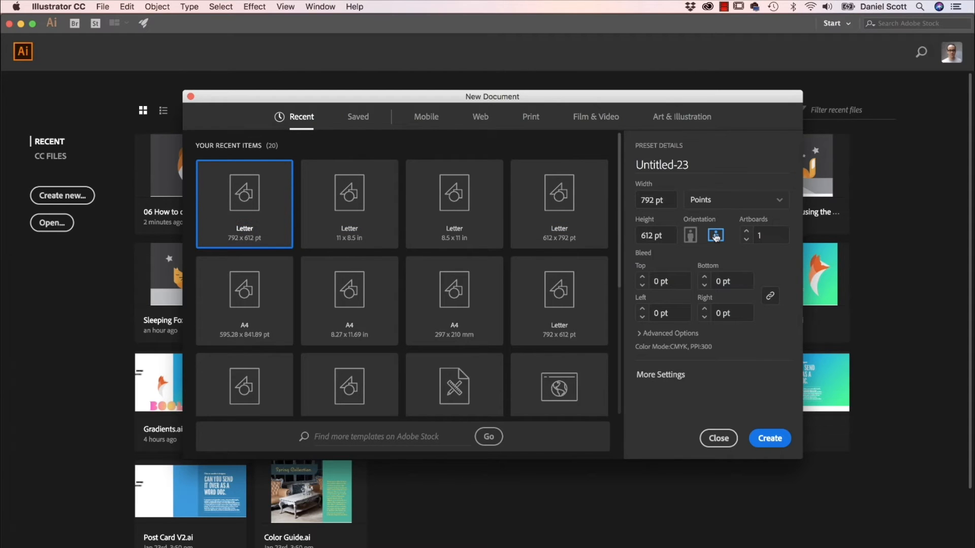
left_click(718, 439)
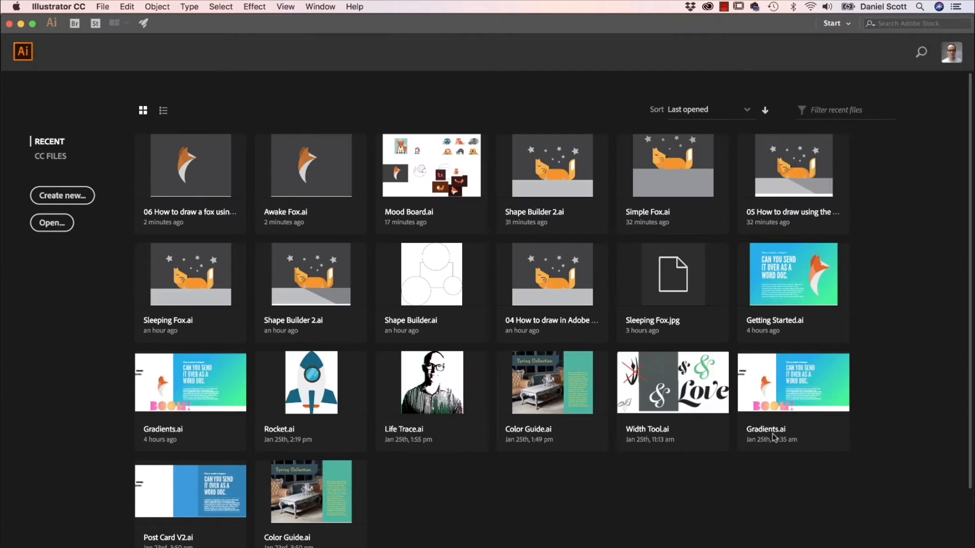
left_click(62, 195)
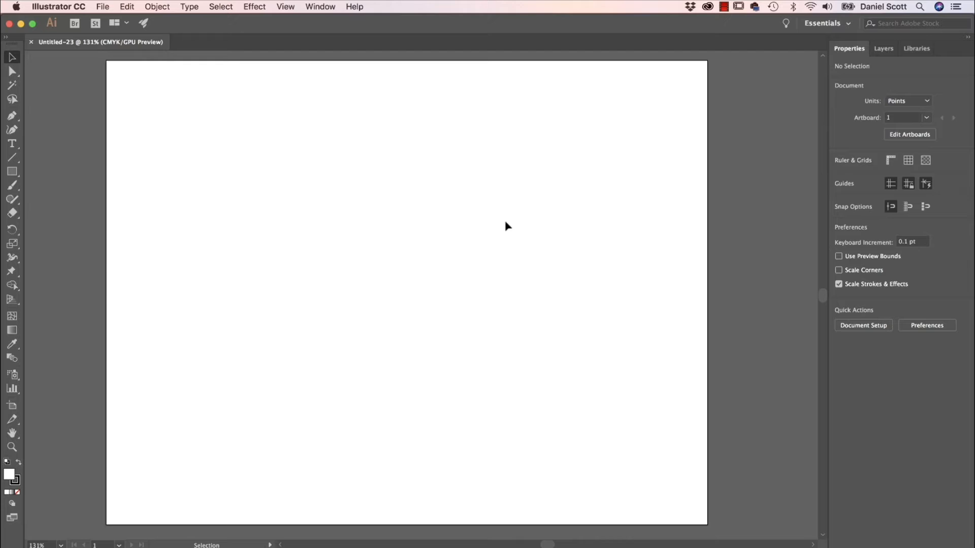
- Draw a horizontal 1 pt straight line about 330 pt long with the Line Segment Tool
left_click(12, 157)
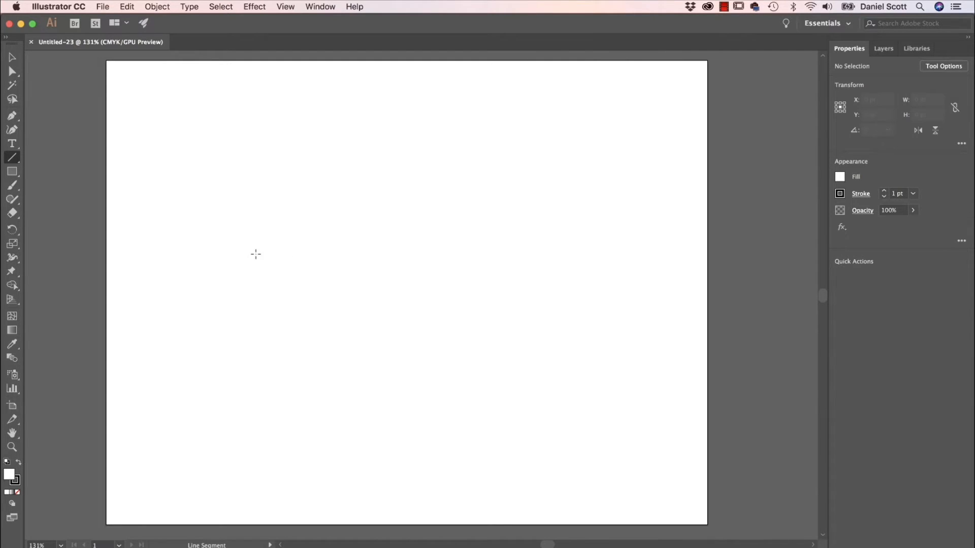
left_click_drag(256, 254, 403, 199)
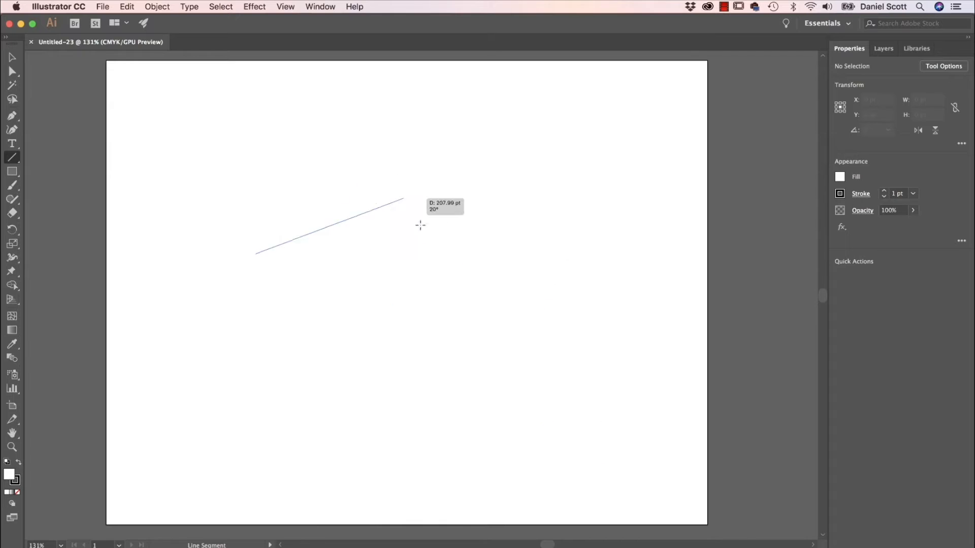
left_click_drag(255, 254, 459, 340)
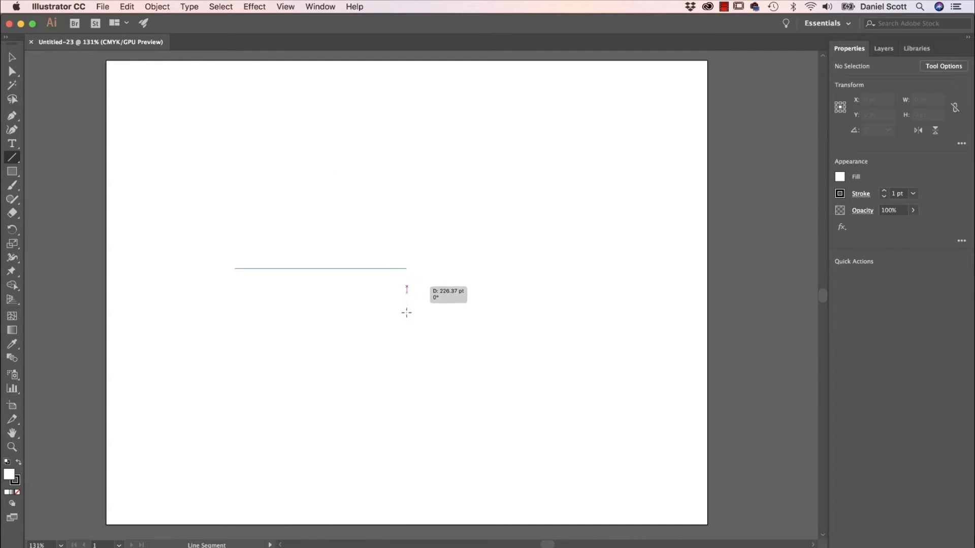
left_click_drag(407, 267, 565, 269)
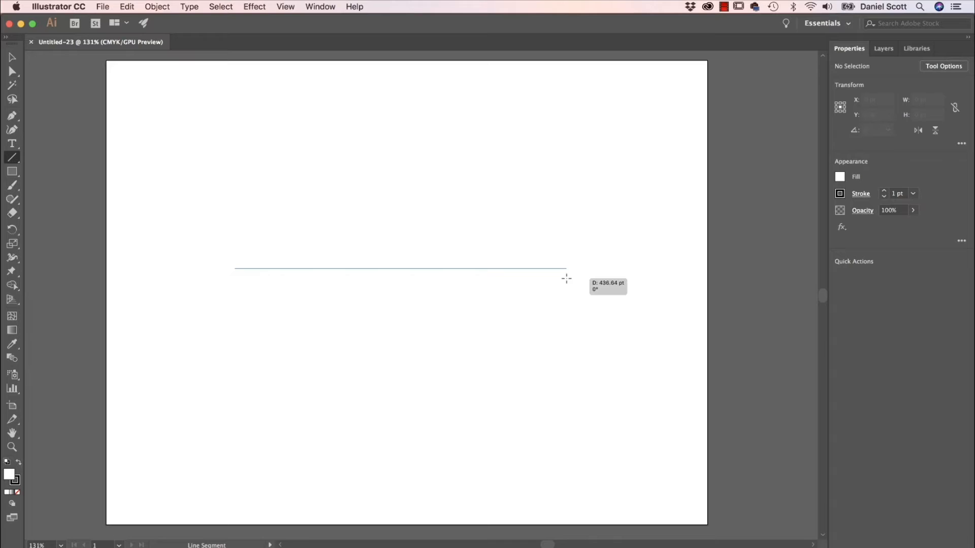
left_click_drag(565, 269, 485, 270)
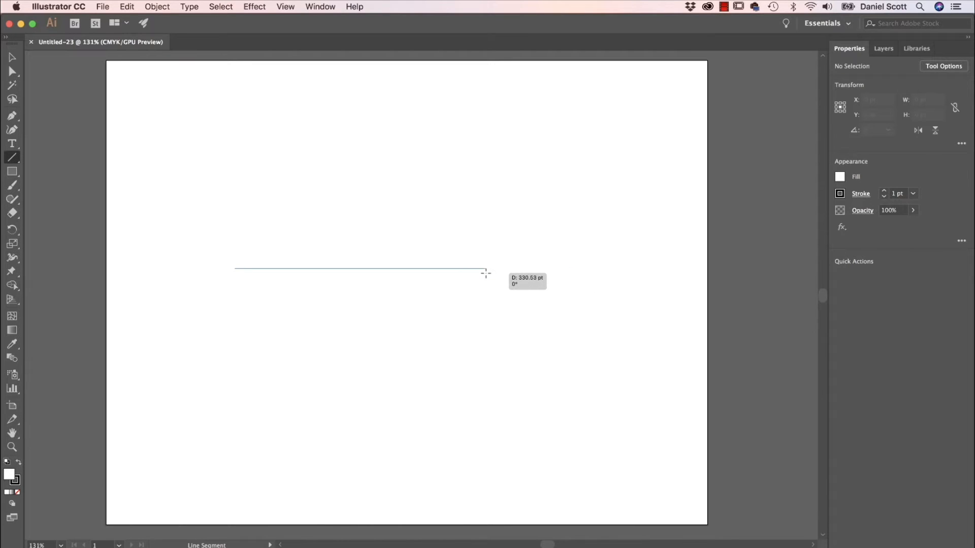
left_click_drag(235, 269, 485, 268)
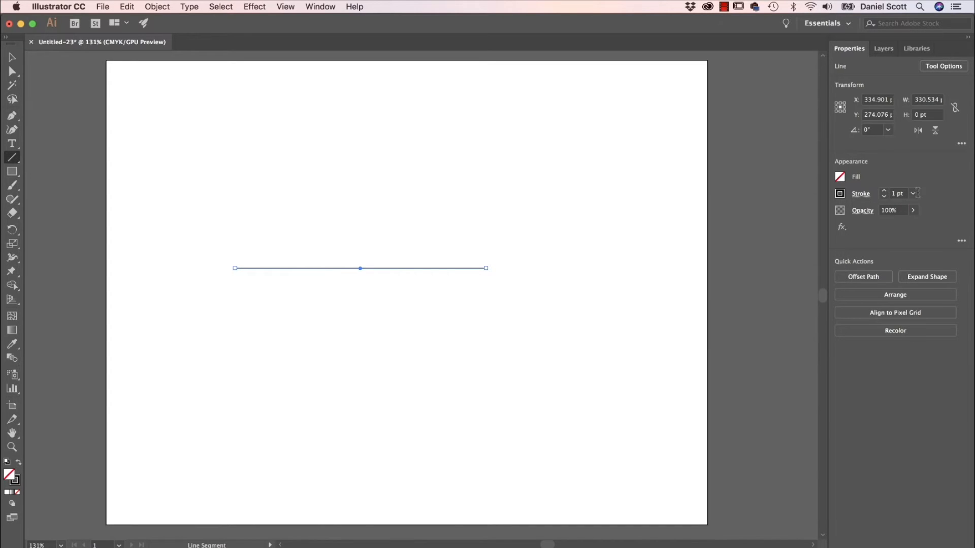
left_click(11, 58)
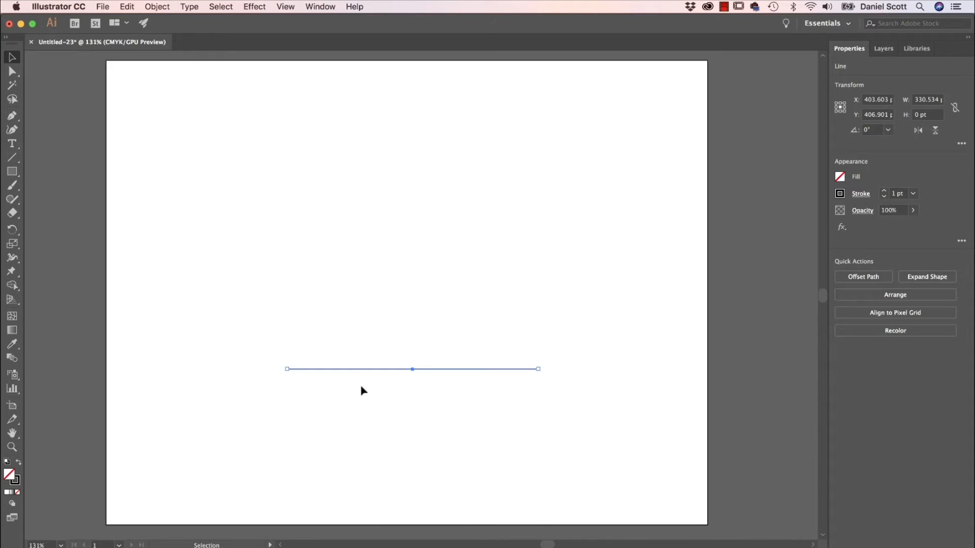
mouse_move(382, 426)
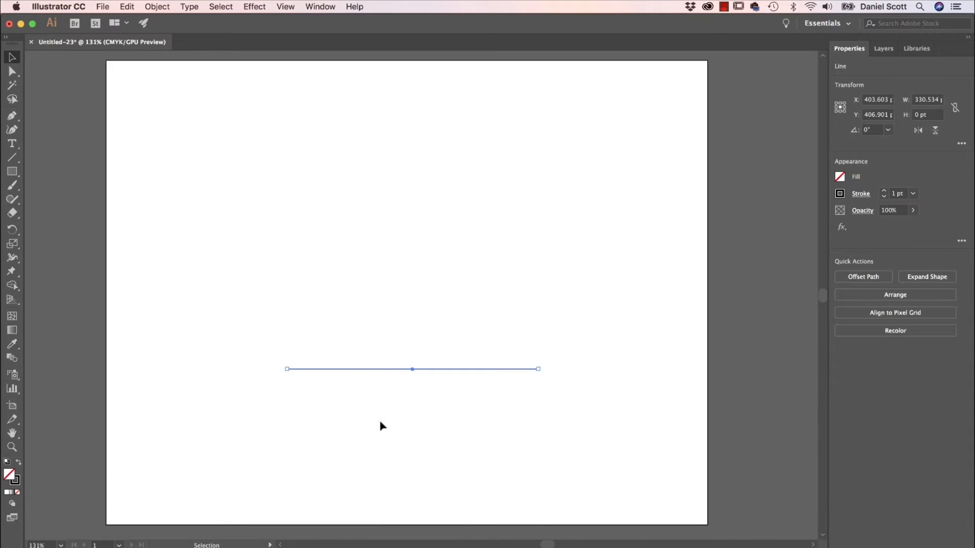
- Make two copies of the line, stacked closely above the original
left_click_drag(412, 369, 451, 299)
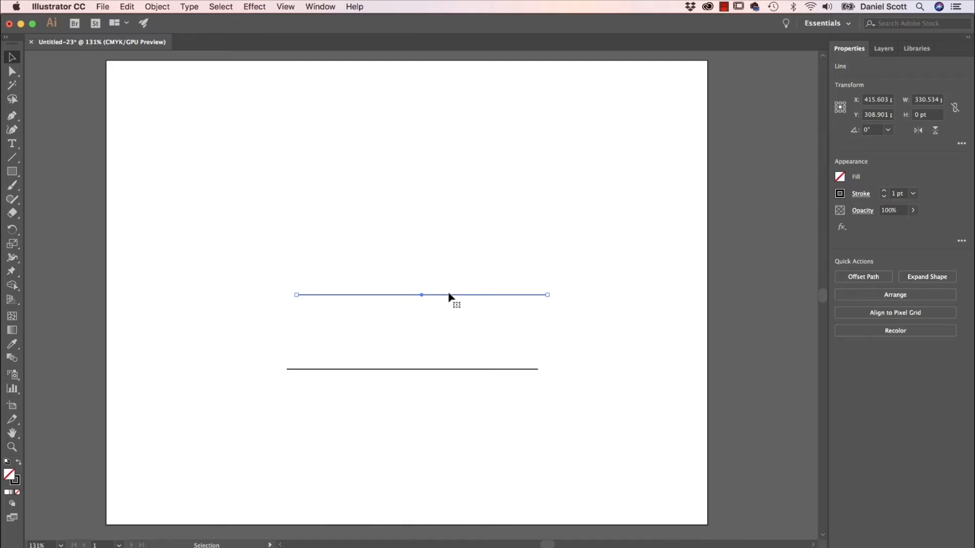
left_click_drag(421, 295, 412, 362)
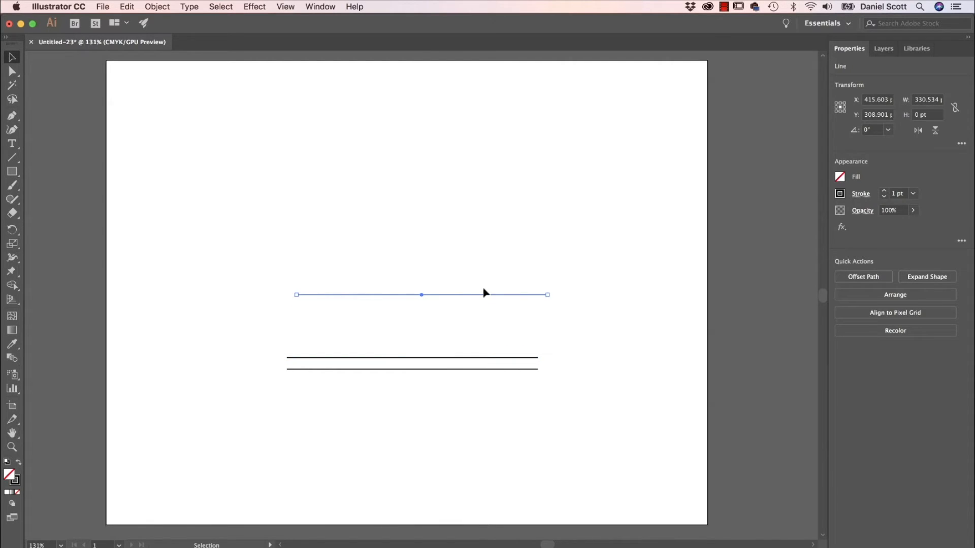
left_click_drag(421, 294, 426, 328)
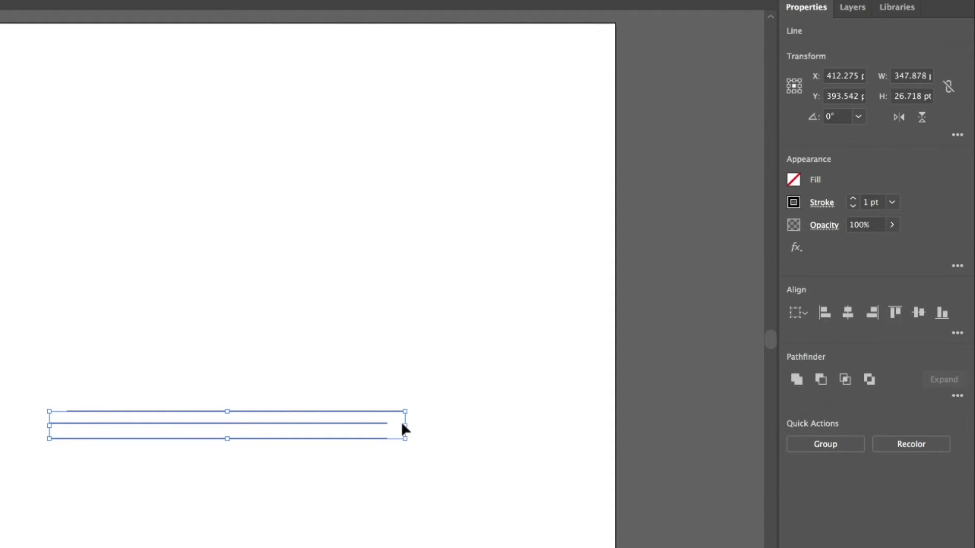
- Align the three lines with Horizontal Align Center and space them with Vertical Distribute Center
left_click(848, 313)
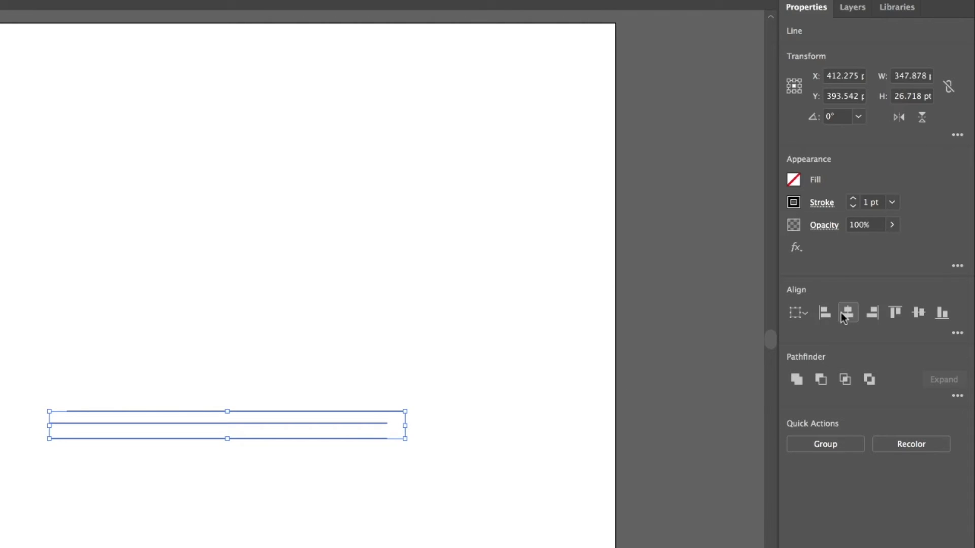
left_click(872, 312)
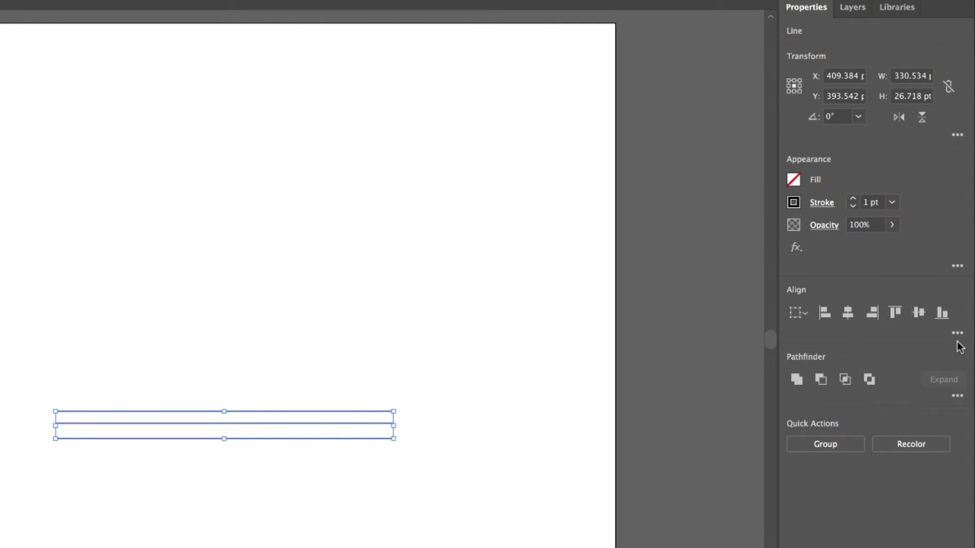
left_click(958, 332)
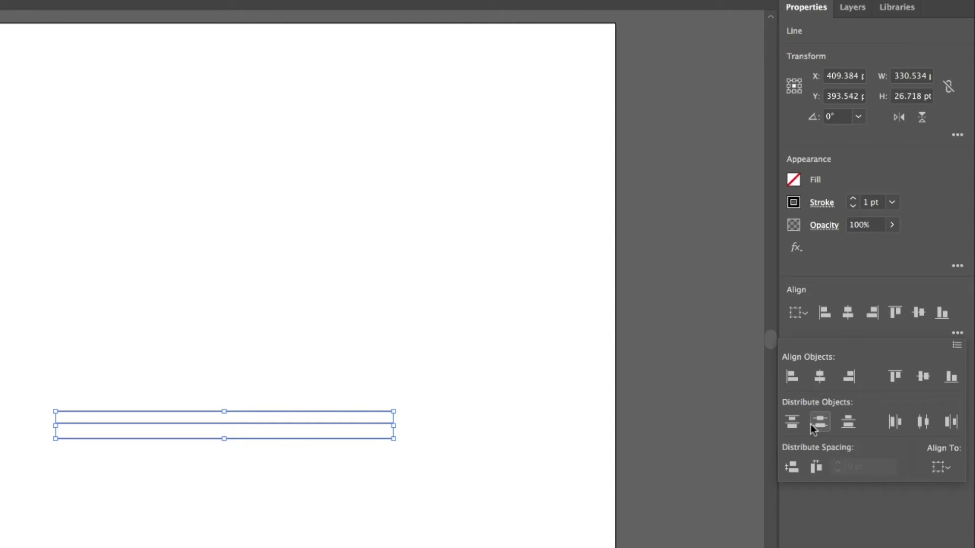
mouse_move(820, 421)
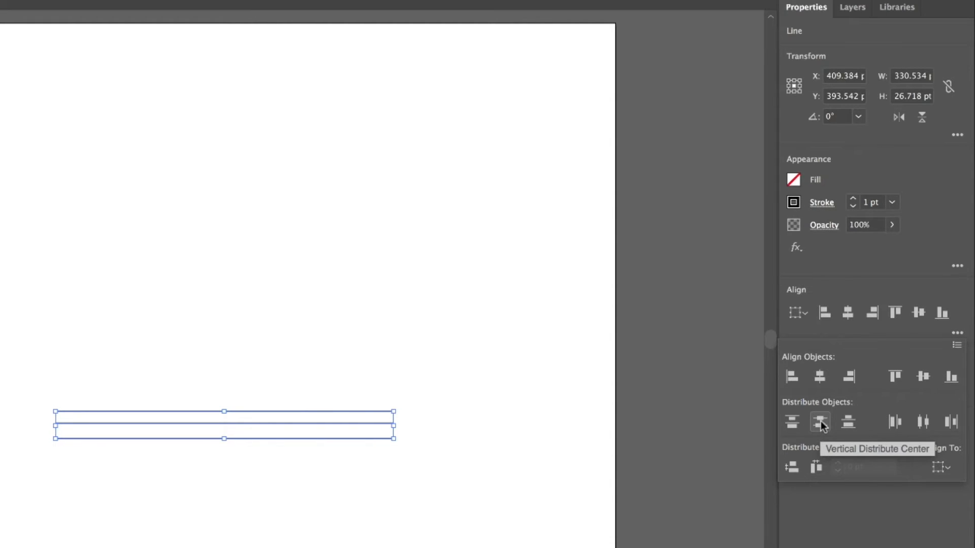
left_click(819, 422)
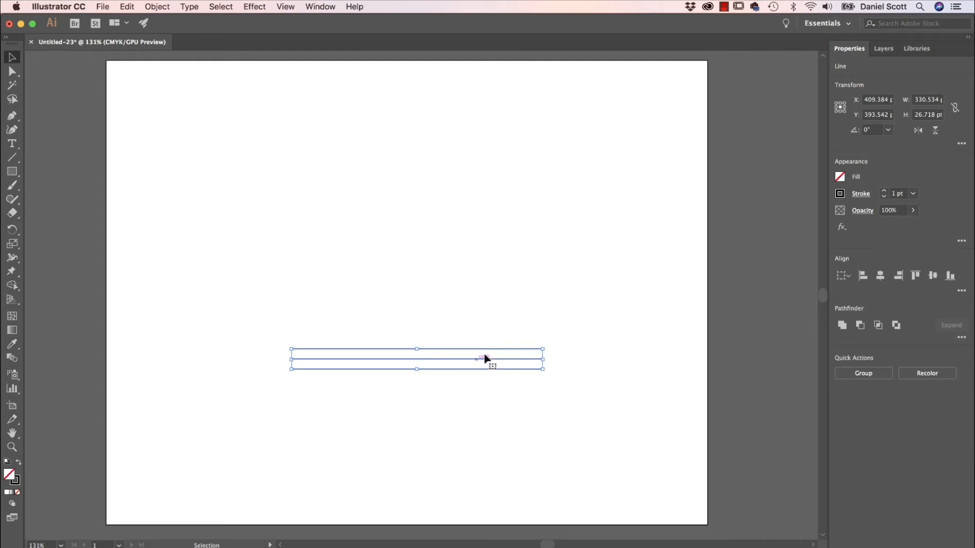
mouse_move(590, 374)
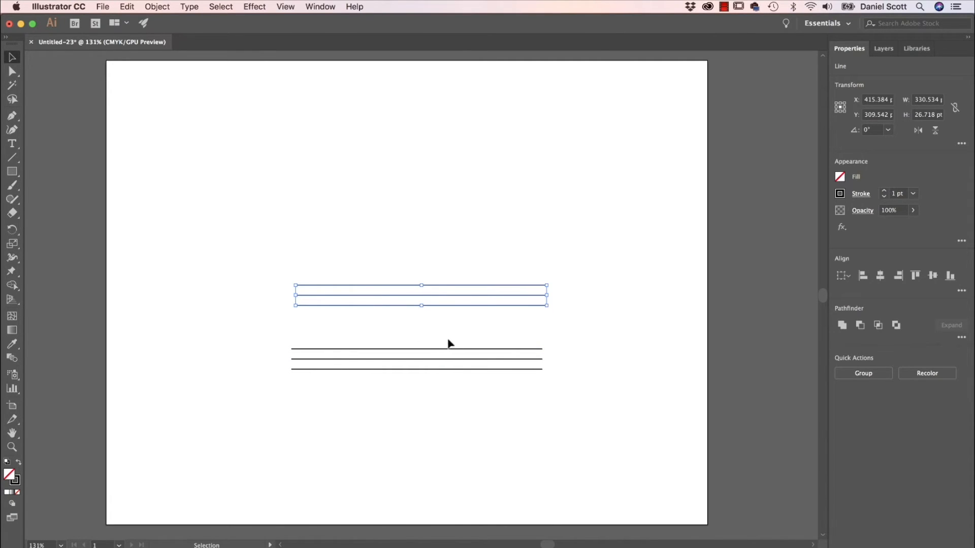
mouse_move(532, 241)
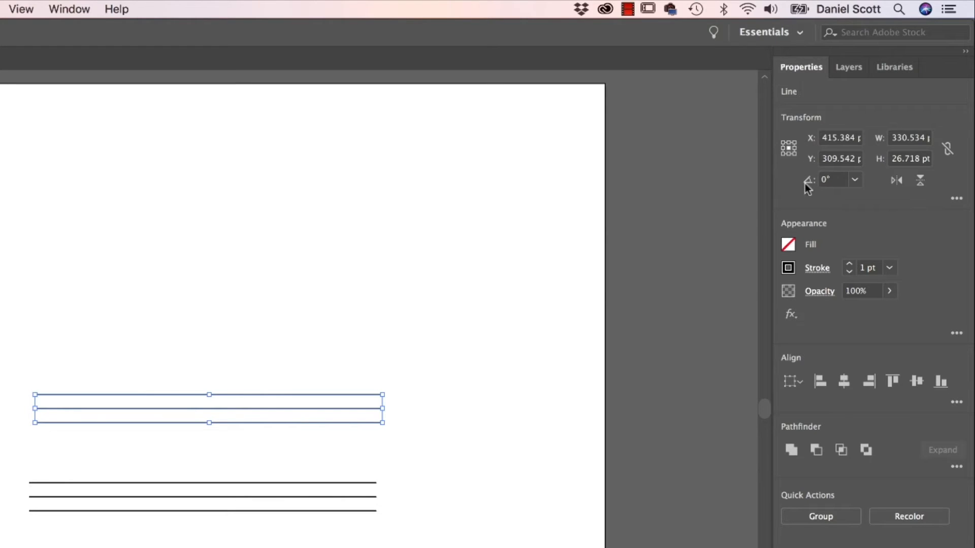
mouse_move(819, 183)
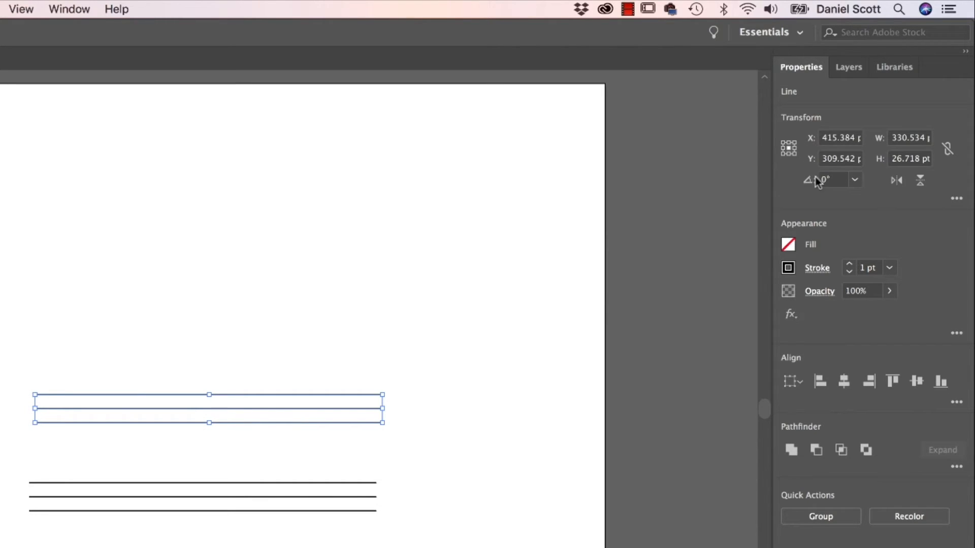
- Rotate duplicates of the line set to 120° and 240°, moving one copy left
left_click(831, 180)
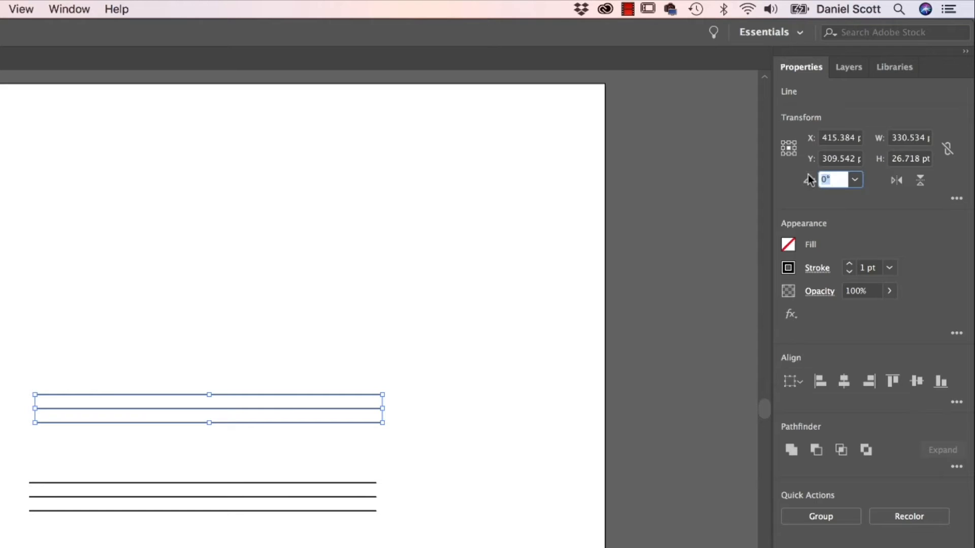
type("360")
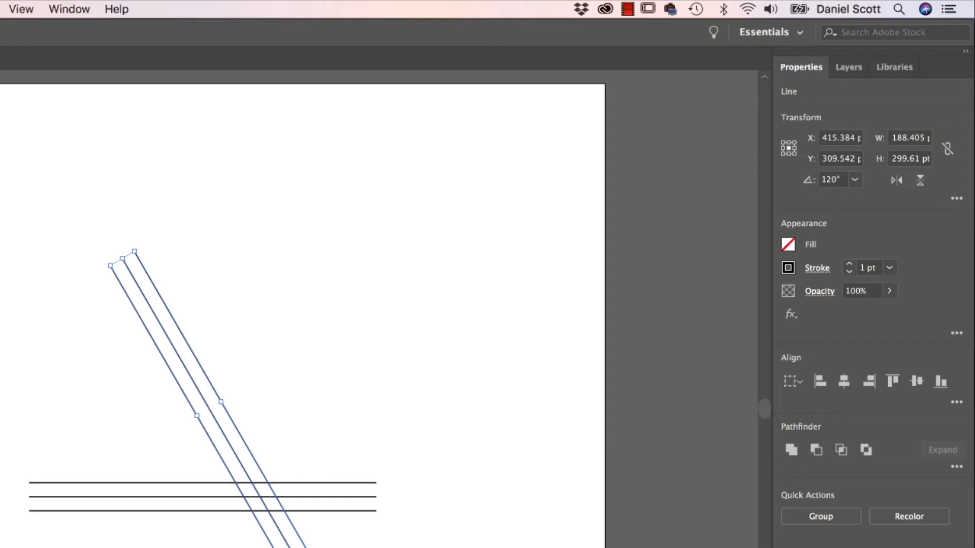
left_click_drag(221, 408, 246, 408)
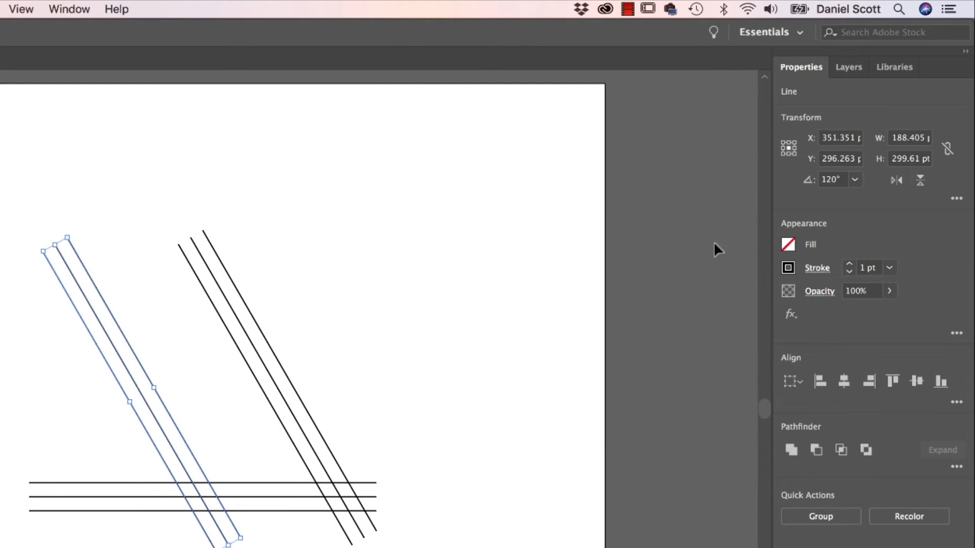
left_click(832, 179)
type("240")
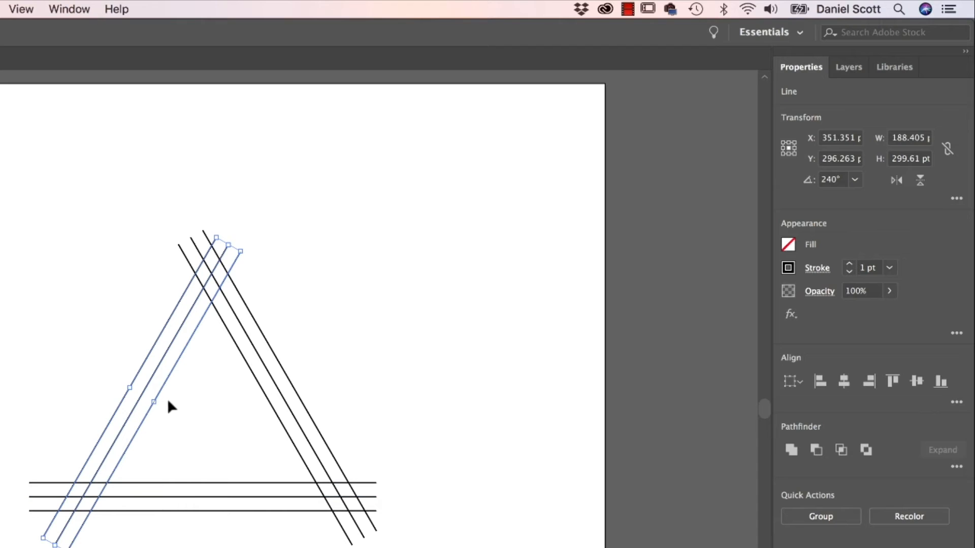
mouse_move(190, 351)
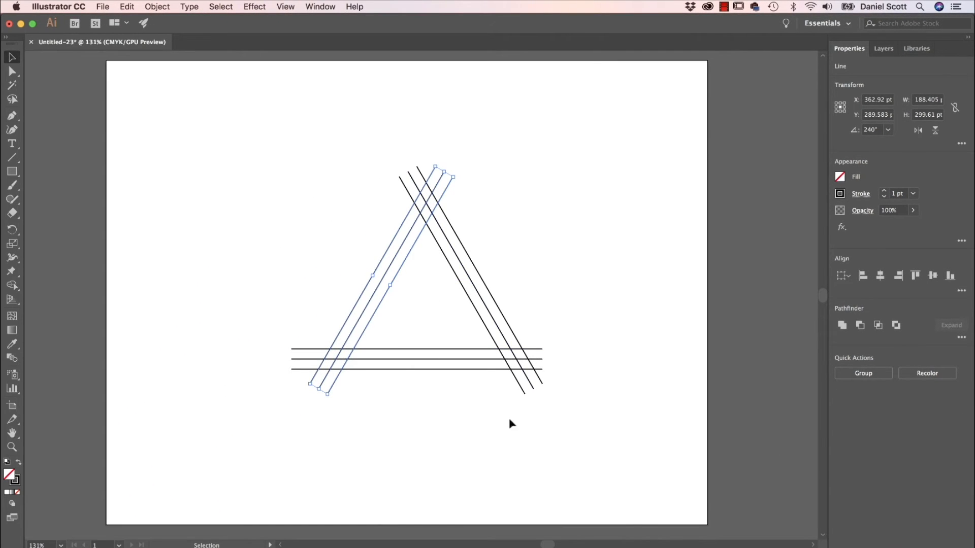
mouse_move(305, 427)
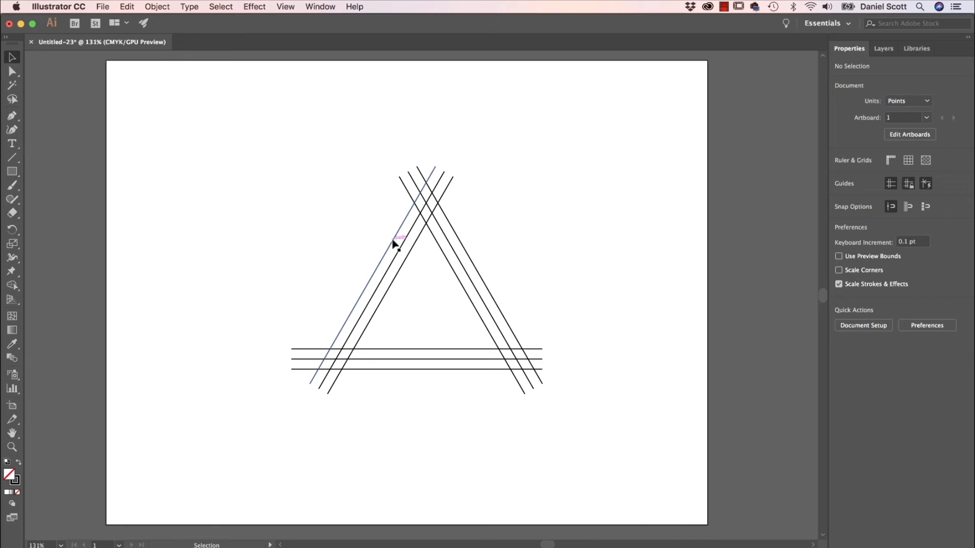
mouse_move(51, 155)
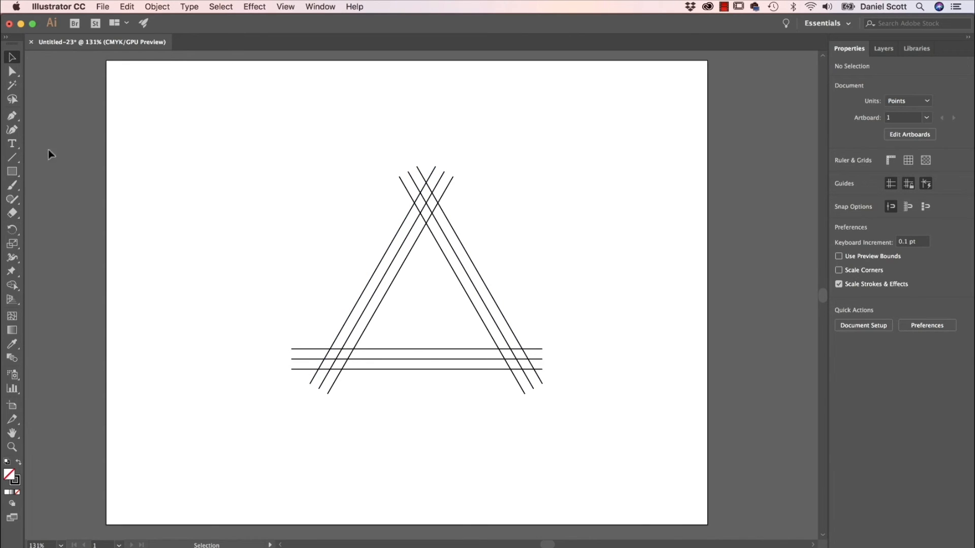
mouse_move(12, 157)
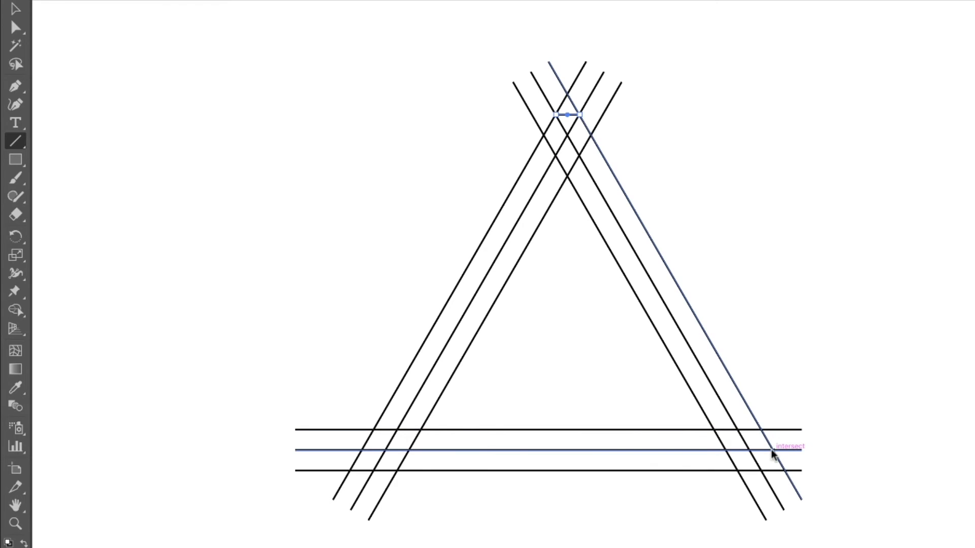
- Draw a short connector line across the right corner, then deselect it
left_click_drag(774, 448, 762, 467)
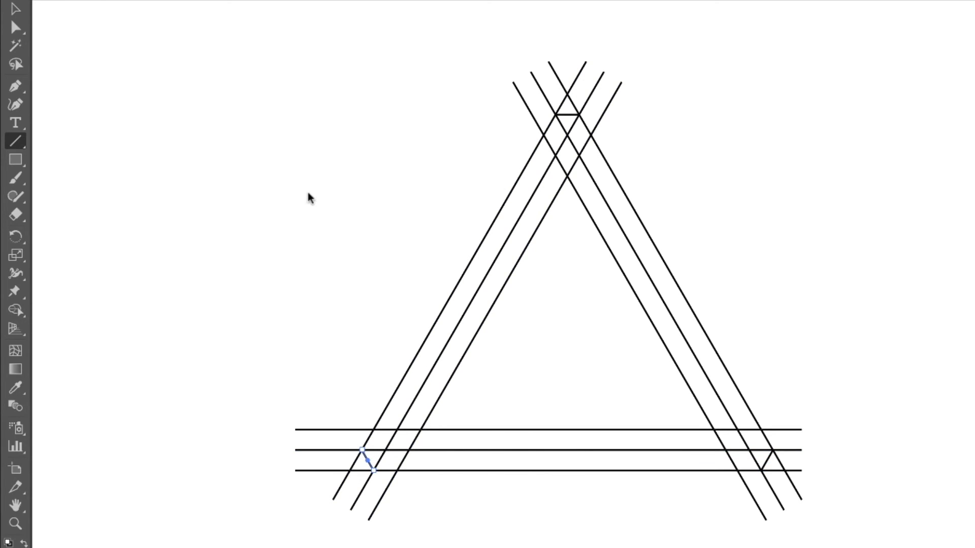
left_click(376, 8)
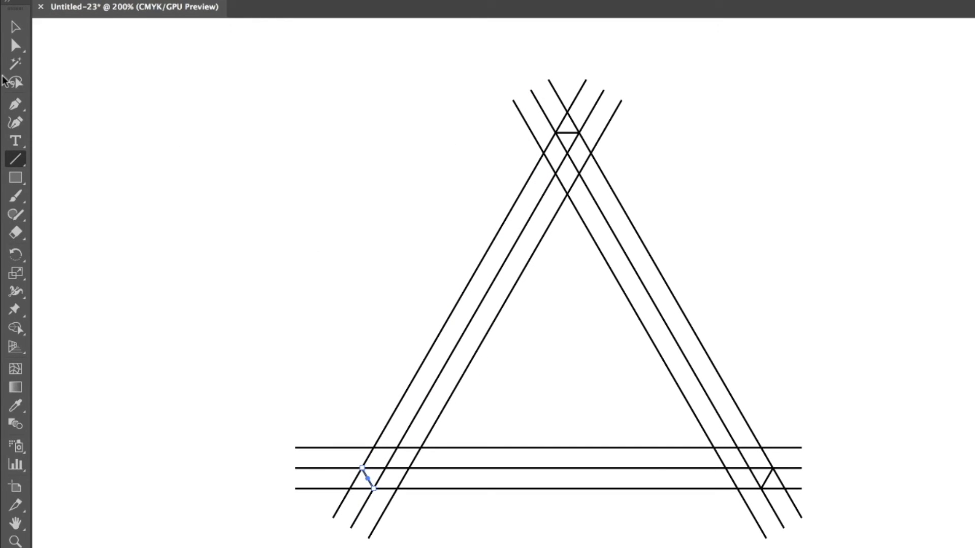
left_click(15, 26)
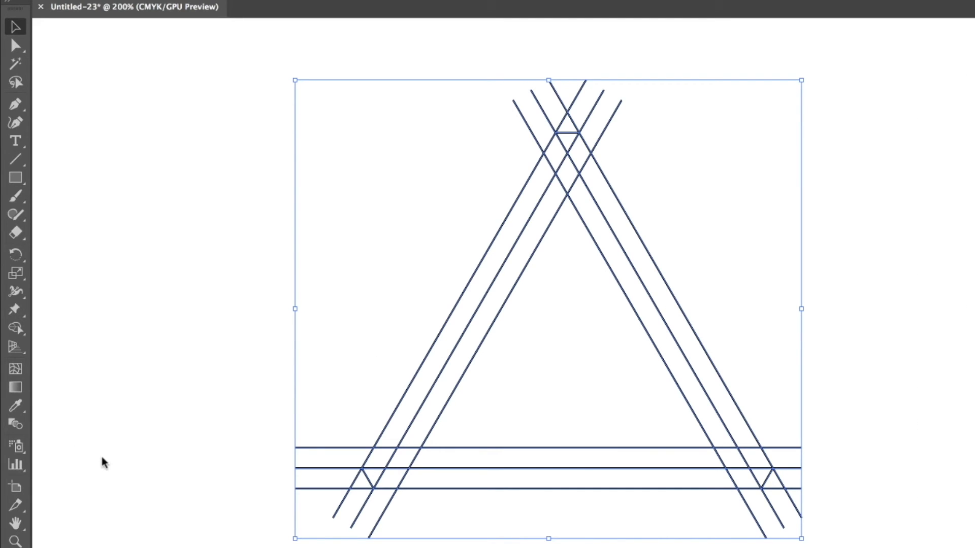
mouse_move(118, 349)
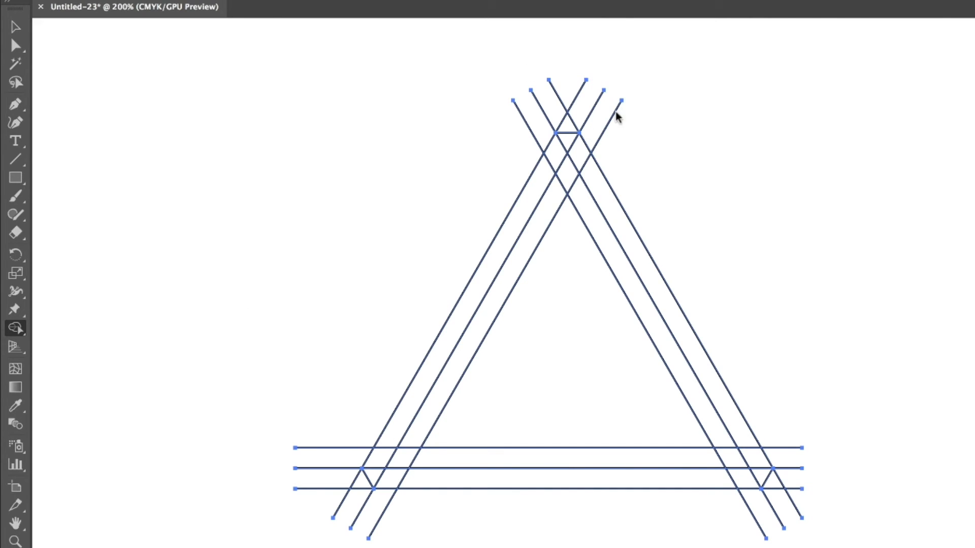
mouse_move(538, 157)
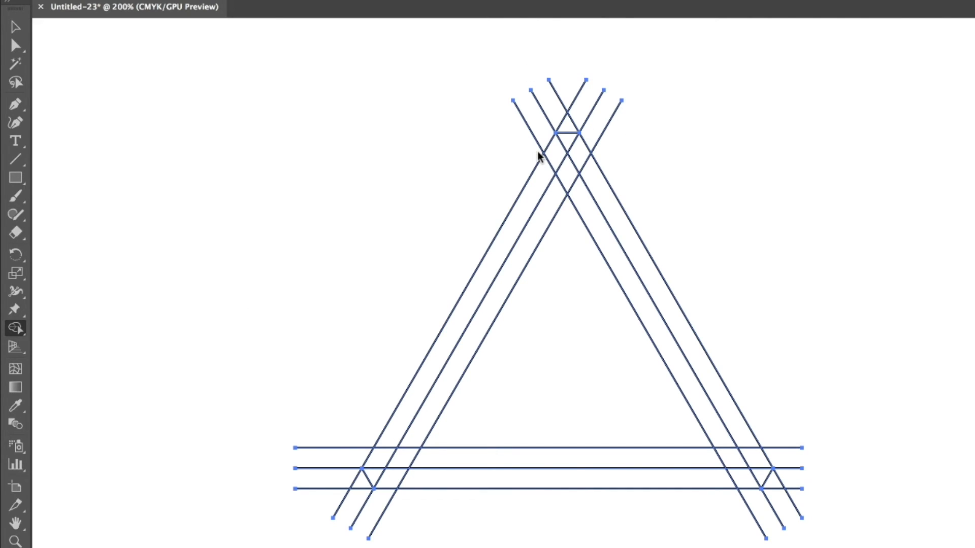
mouse_move(517, 152)
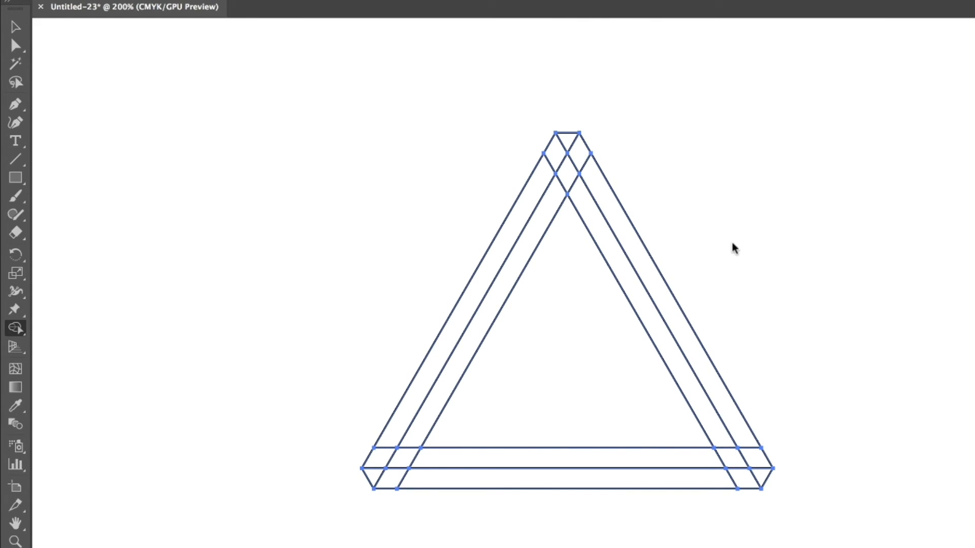
mouse_move(715, 189)
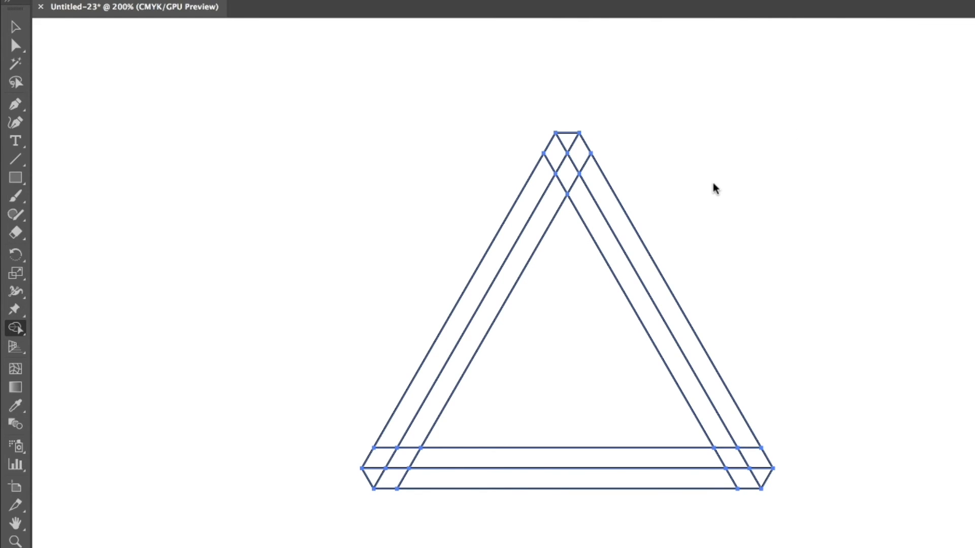
mouse_move(688, 166)
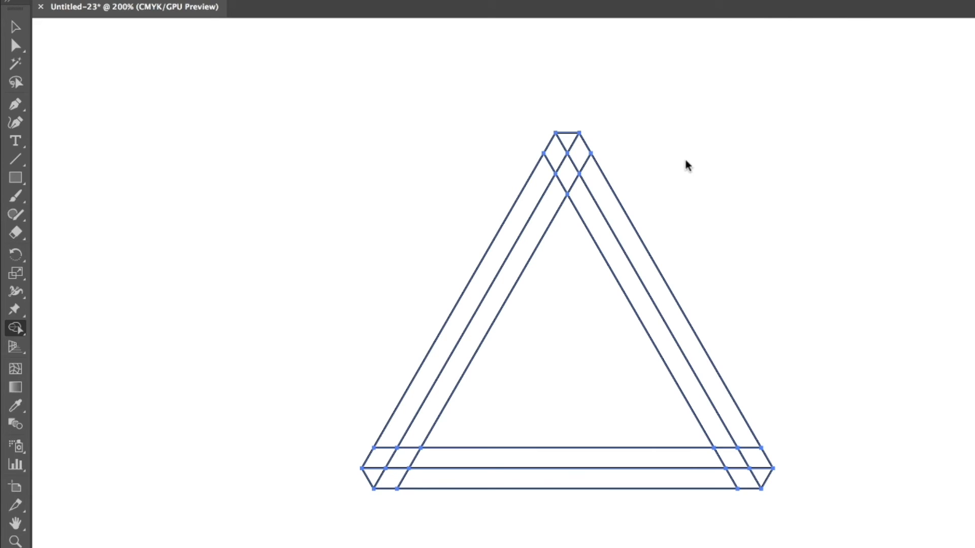
- Merge the left band's pieces into one shape with the Shape Builder
left_click(541, 192)
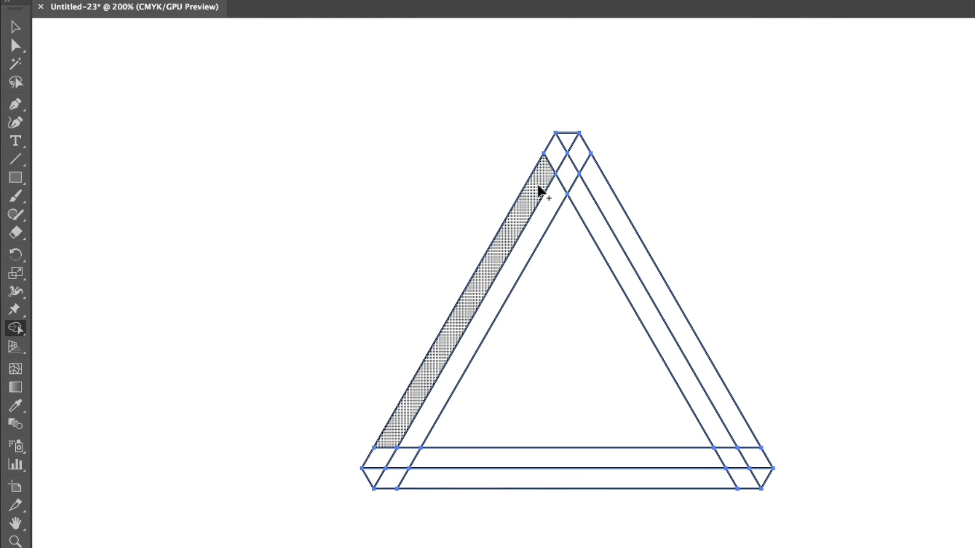
left_click(538, 193)
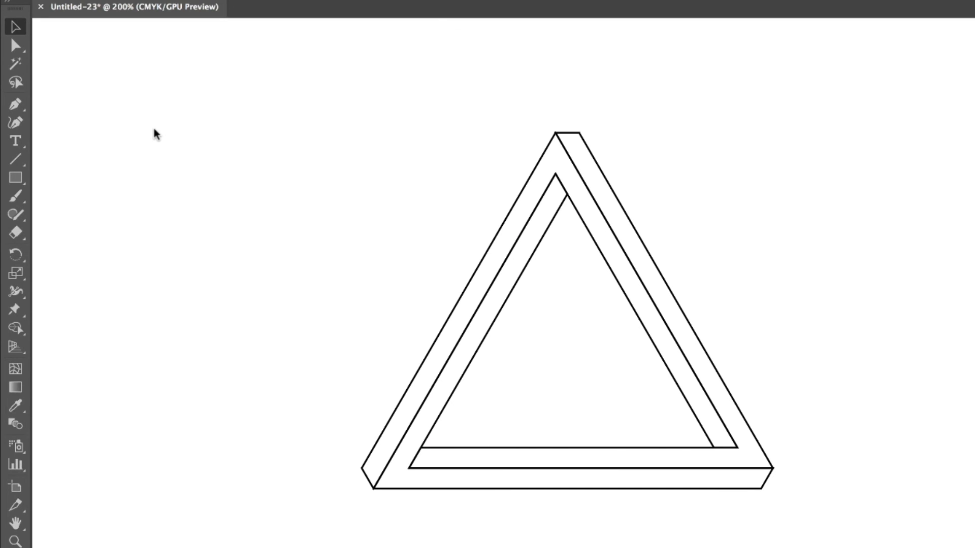
mouse_move(234, 162)
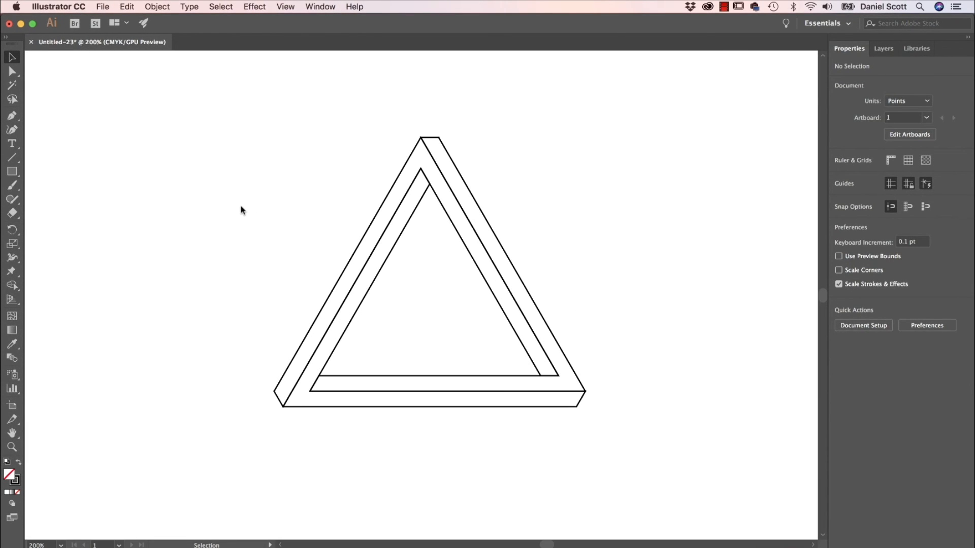
mouse_move(373, 25)
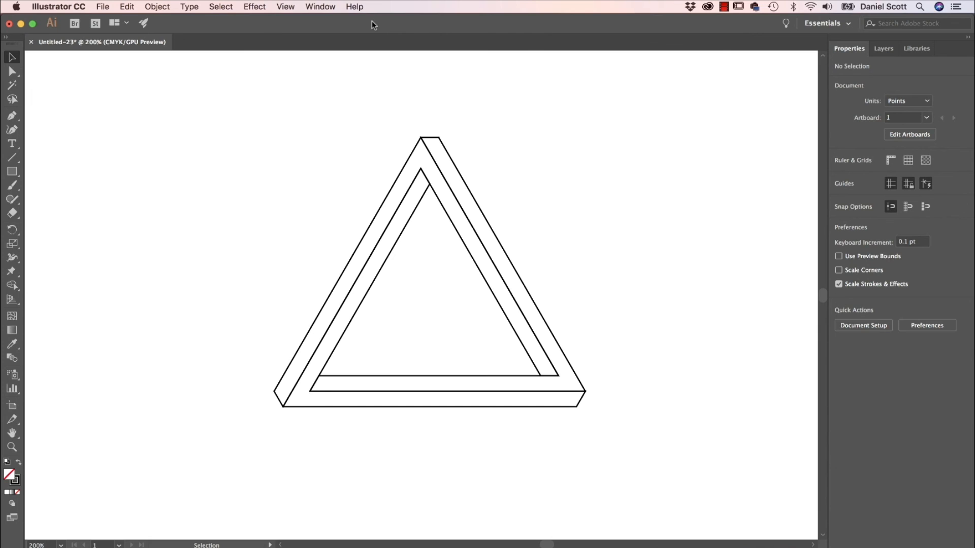